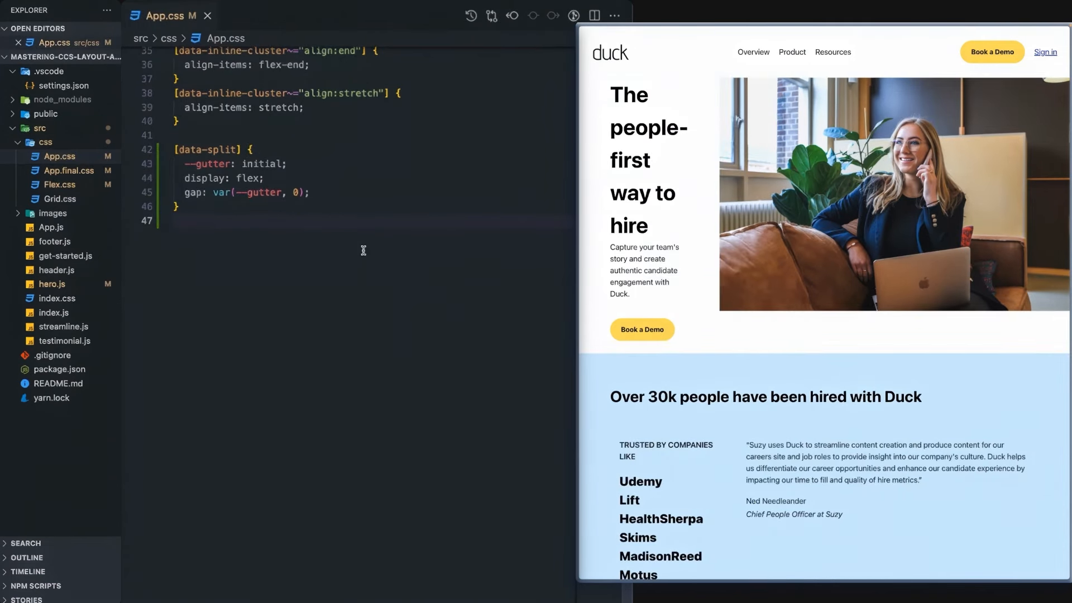
- Add a '[data-split] > *' rule giving every direct child flex-grow: 1
{"action": "key", "text": "Enter"}
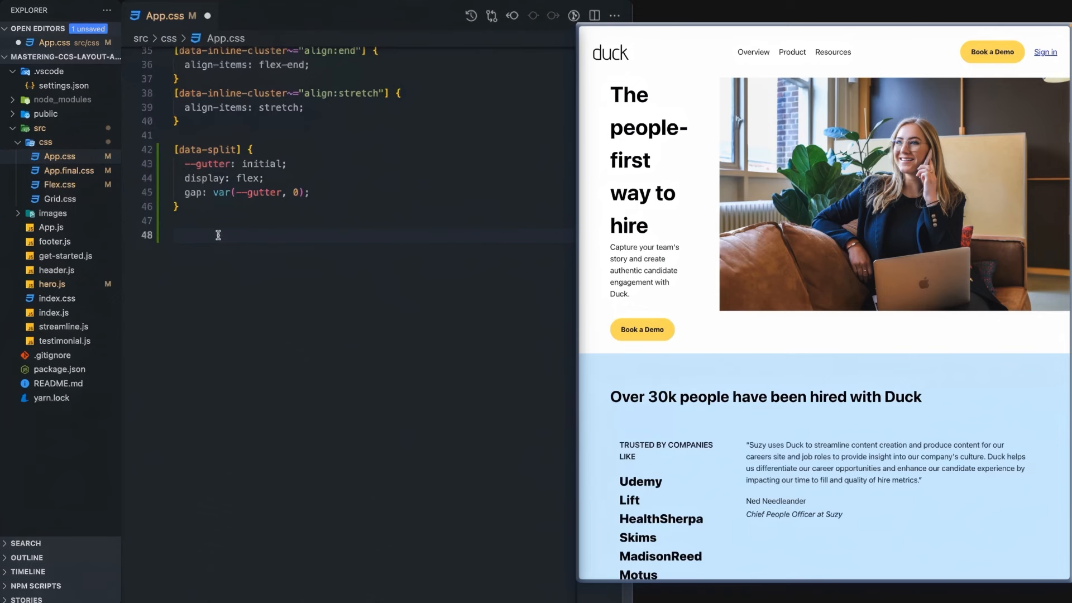
{"action": "type", "text": "[data-split]"}
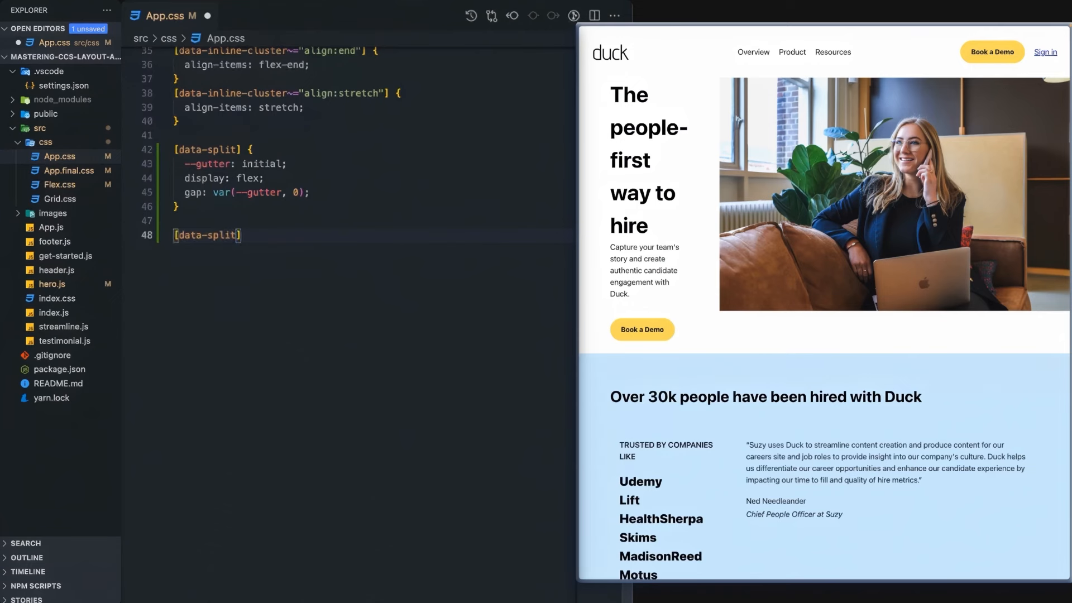
{"action": "type", "text": ">"}
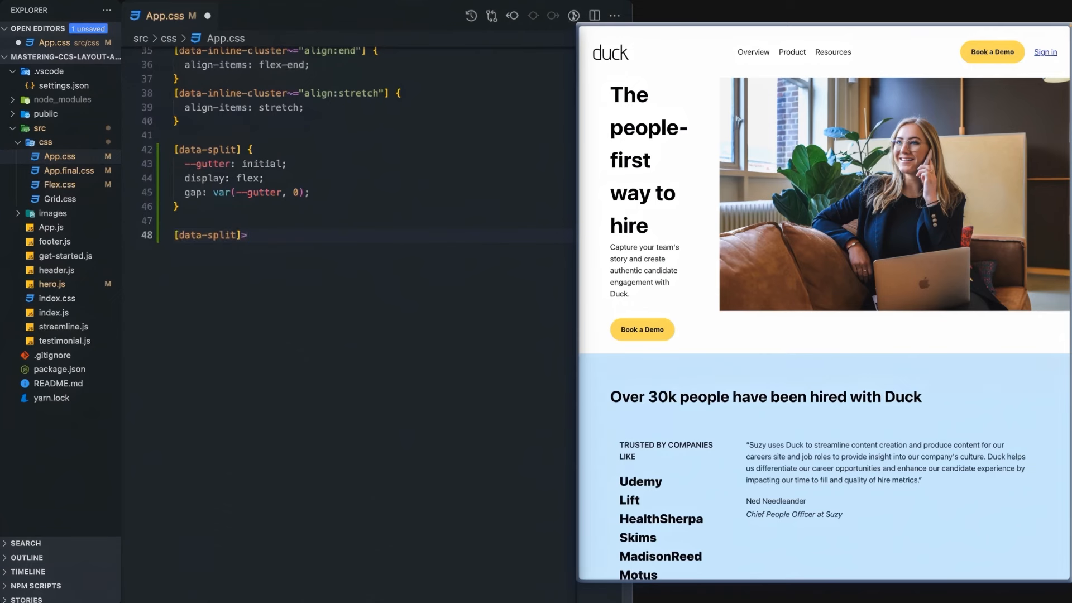
{"action": "type", "text": ">"}
{"action": "type", "text": "flex-grow"}
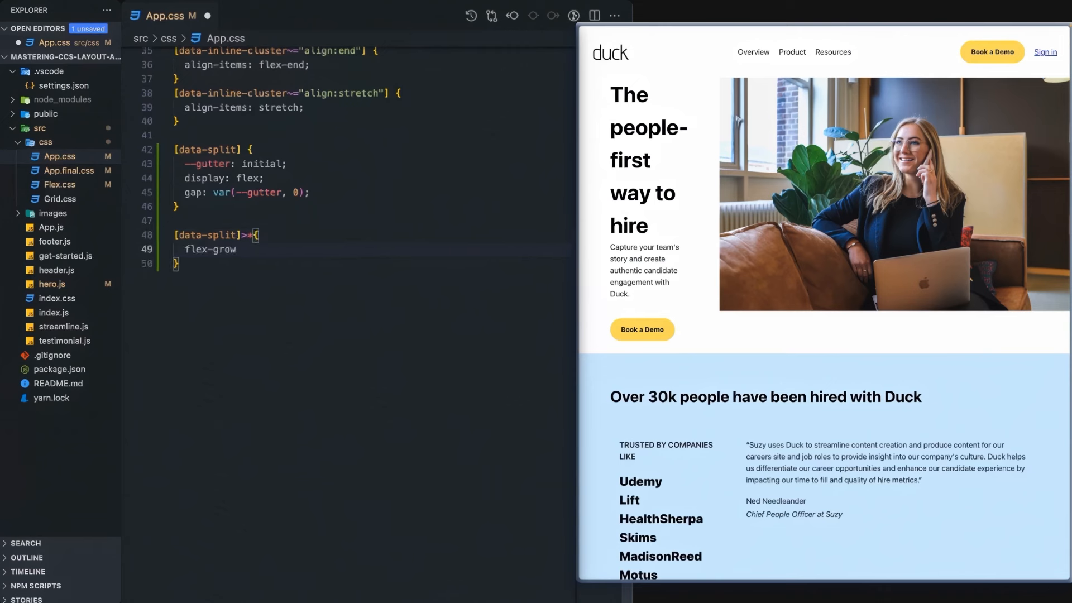
{"action": "type", "text": ":1"}
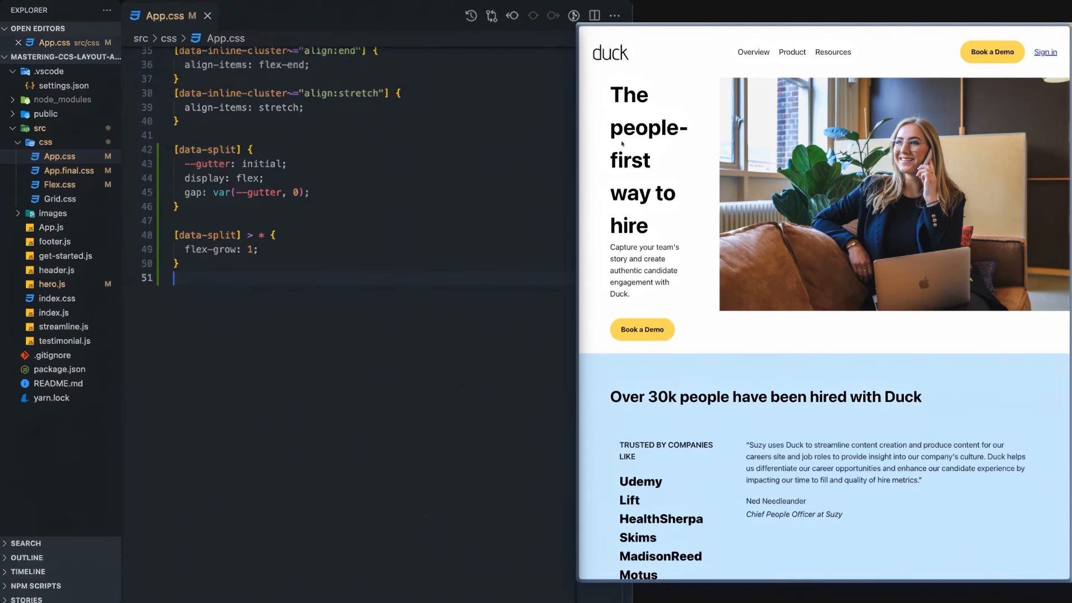
{"action": "mouse_move", "coordinate": [927, 167]}
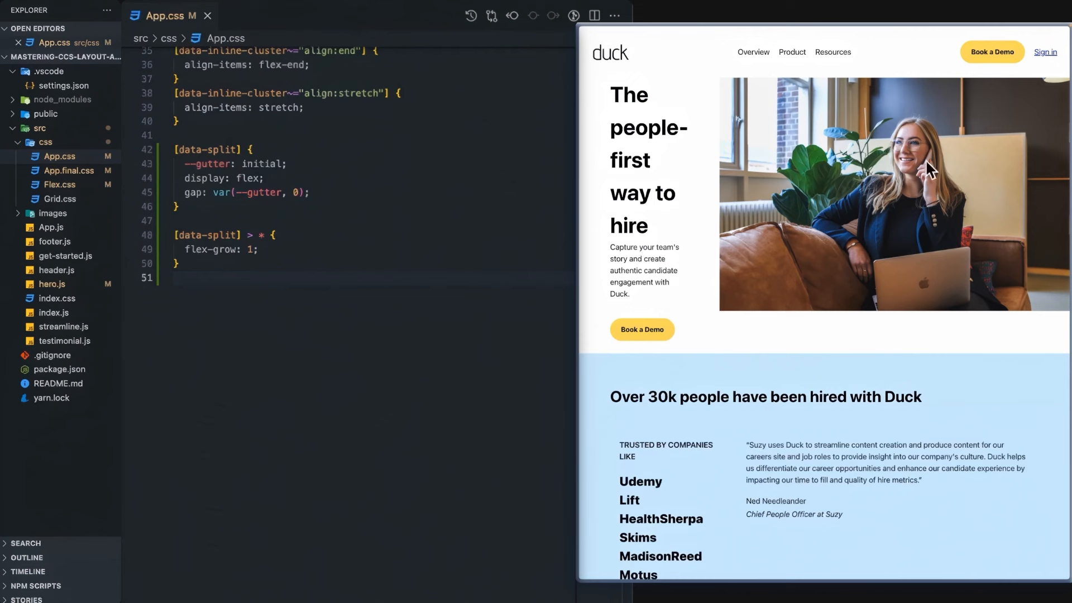
{"action": "mouse_move", "coordinate": [382, 226]}
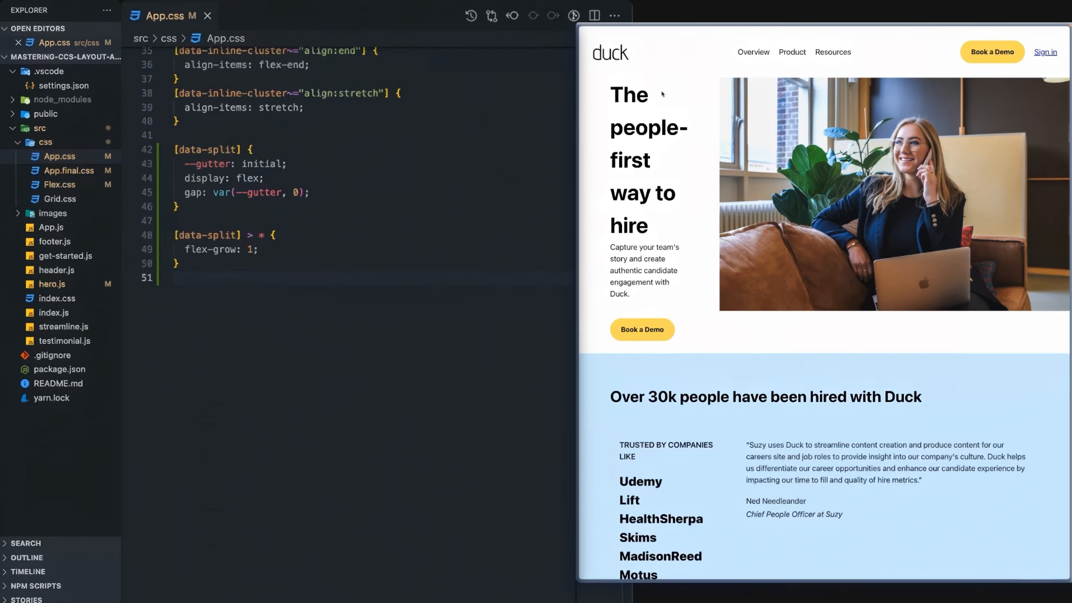
{"action": "mouse_move", "coordinate": [703, 266]}
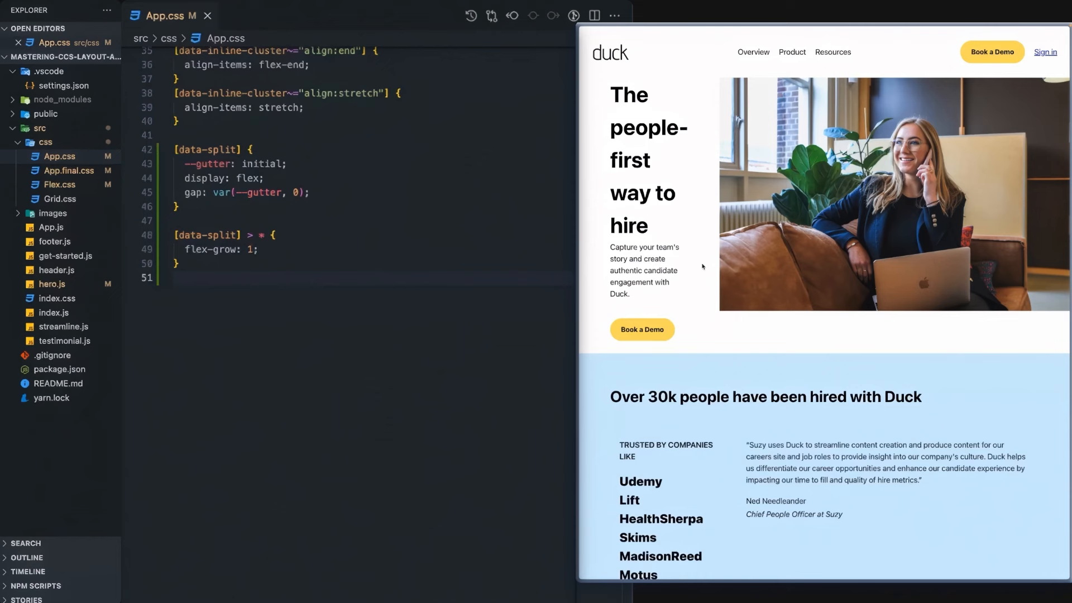
{"action": "mouse_move", "coordinate": [791, 102]}
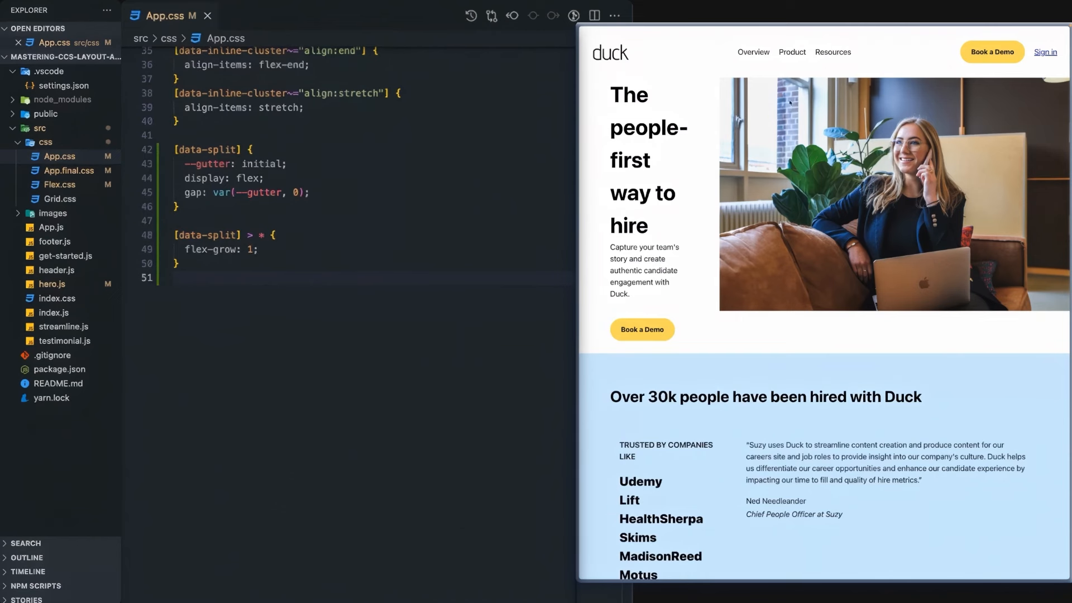
{"action": "mouse_move", "coordinate": [643, 82]}
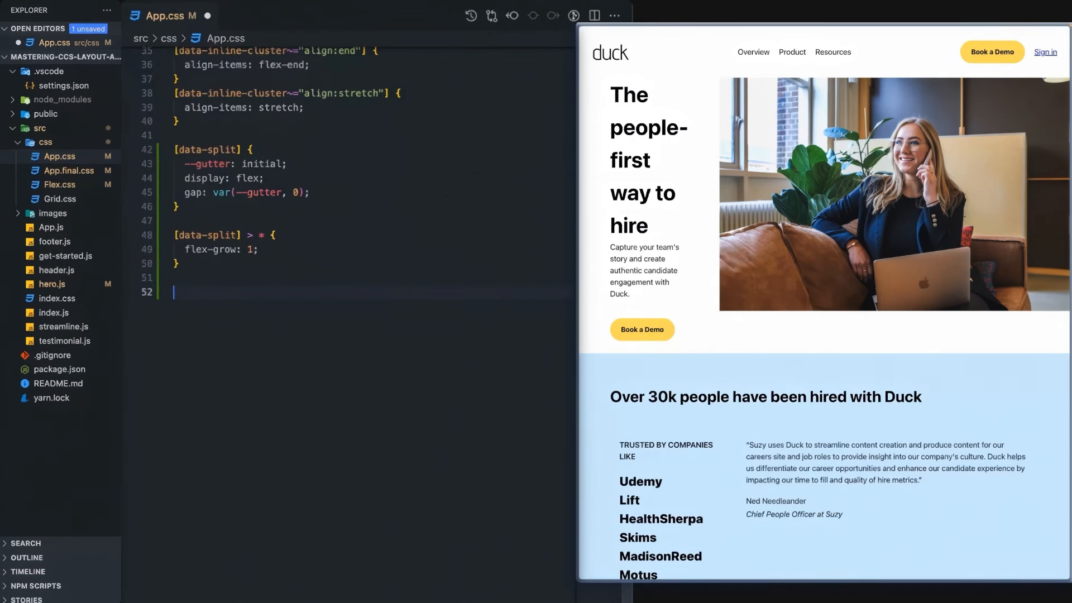
- Add flex-basis: 50% to the data-split child rule and save
{"action": "type", "text": "fle"}
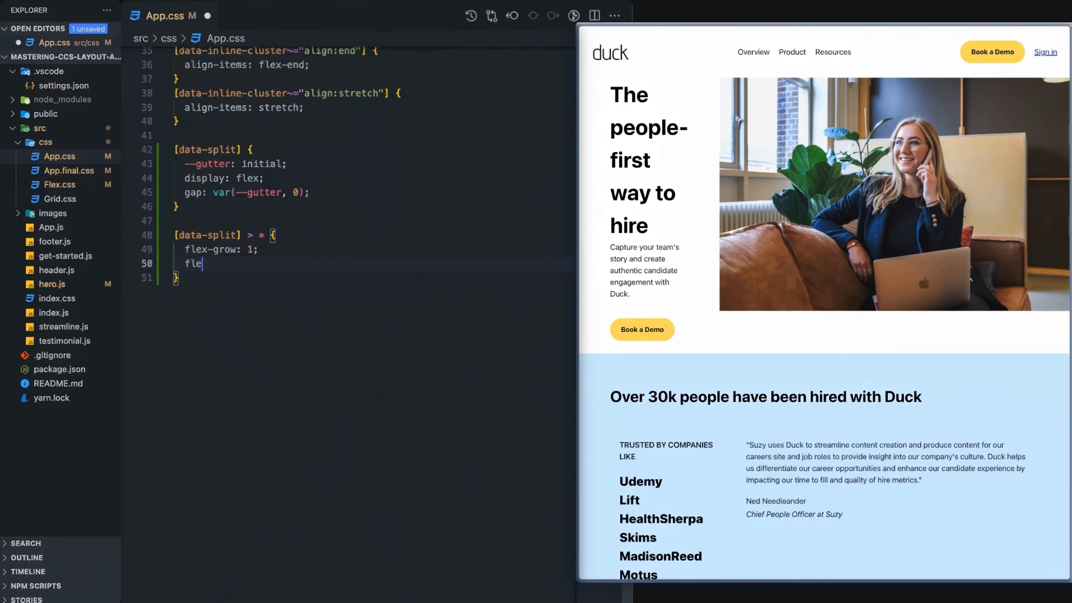
{"action": "type", "text": "x"}
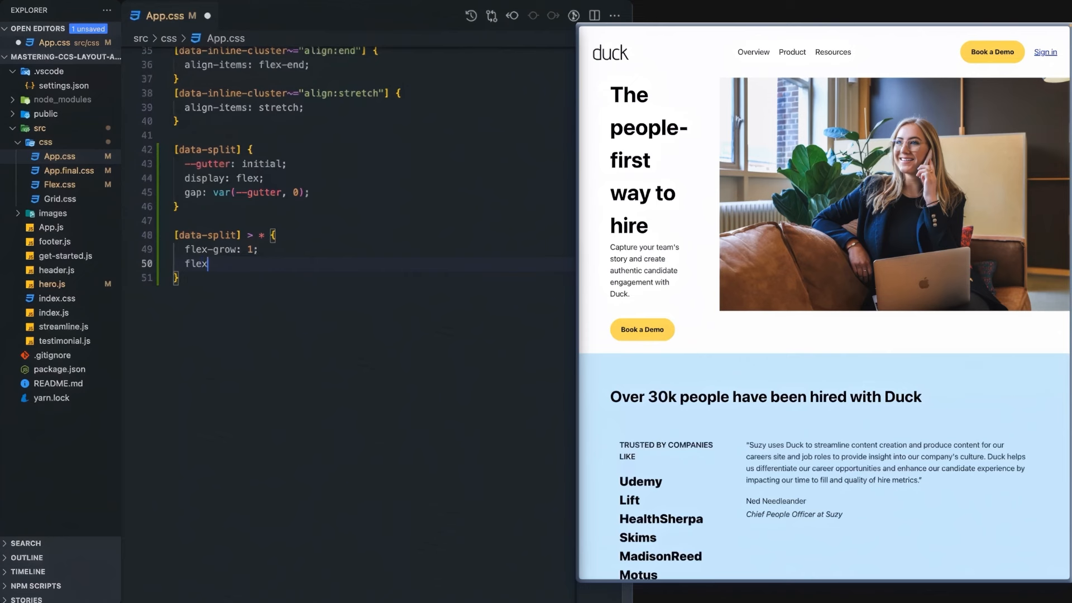
{"action": "type", "text": "-basis:"}
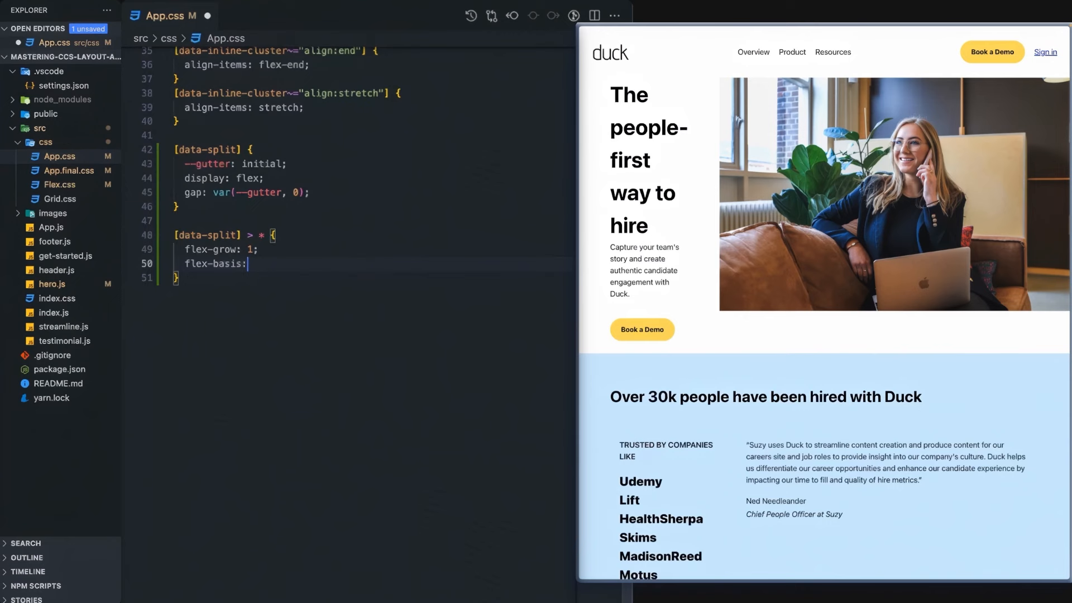
{"action": "type", "text": "50%;"}
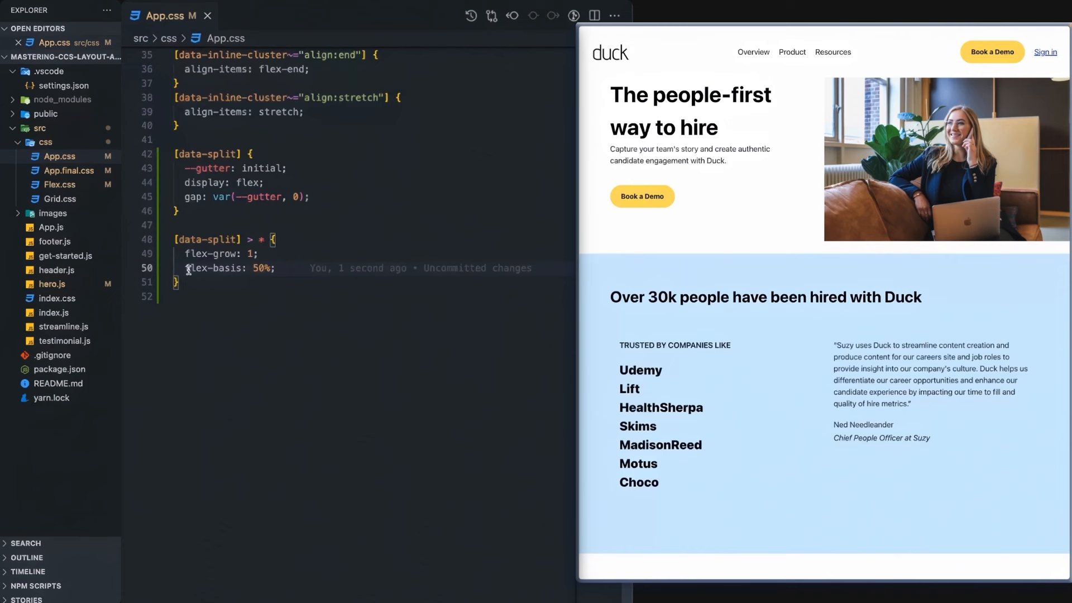
{"action": "mouse_move", "coordinate": [739, 160]}
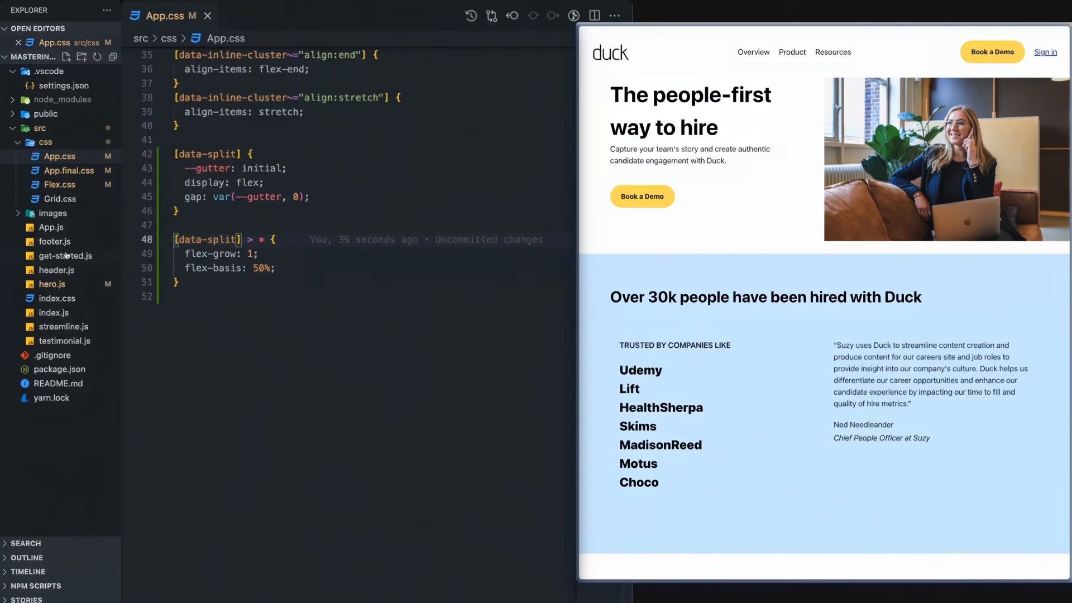
{"action": "left_click", "coordinate": [51, 283]}
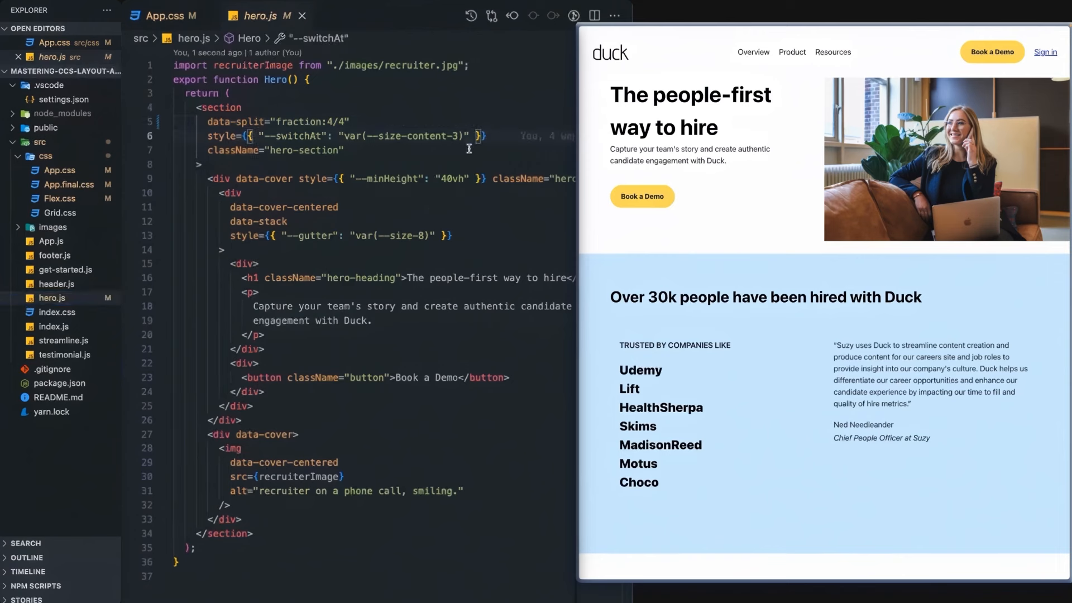
{"action": "type", "text": ", '--gutter'"}
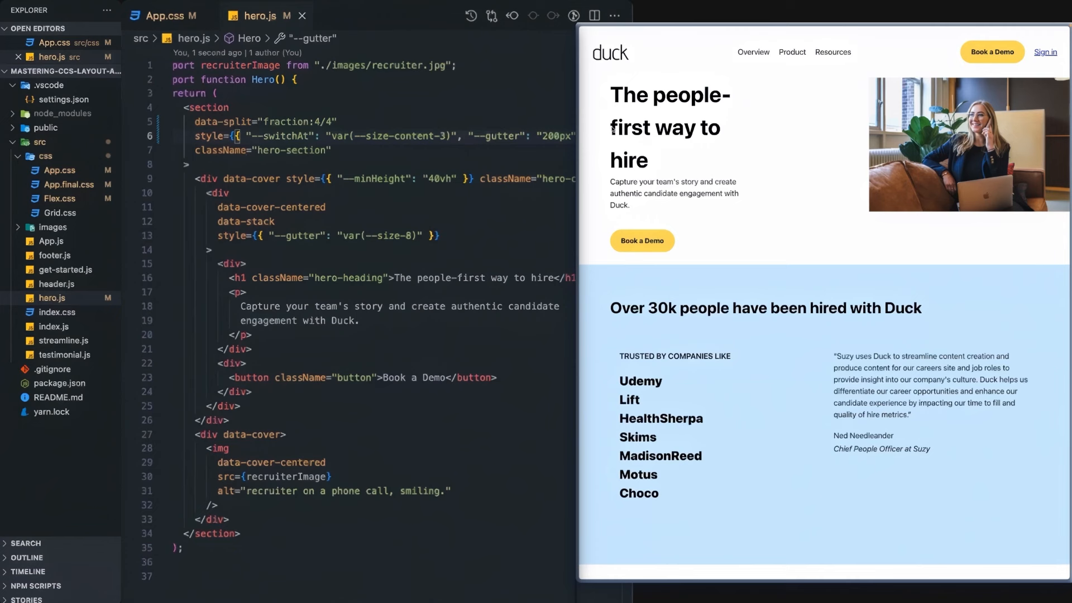
{"action": "mouse_move", "coordinate": [804, 118]}
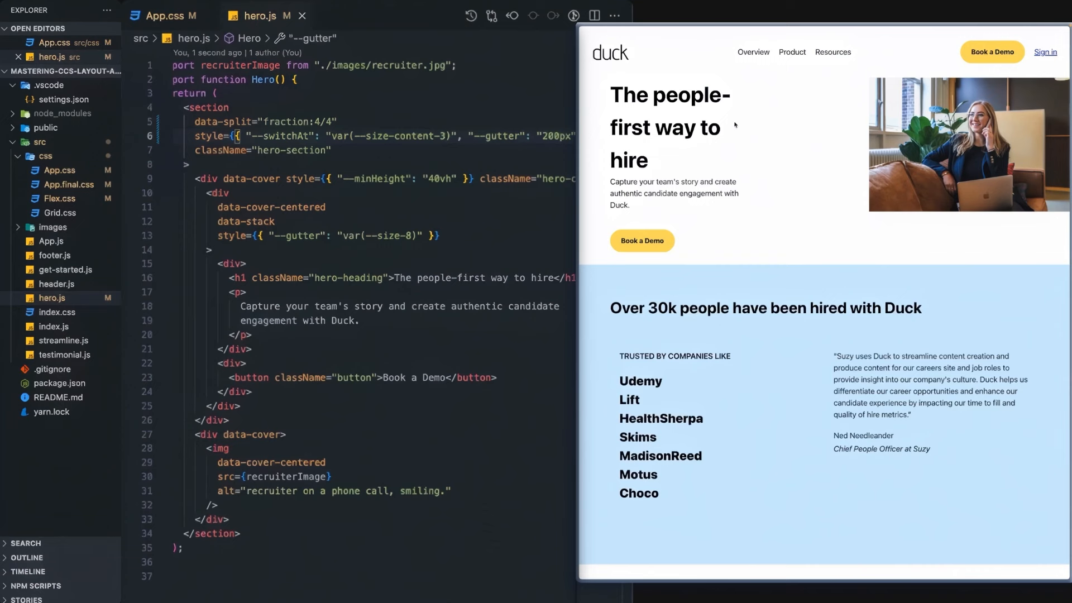
{"action": "mouse_move", "coordinate": [423, 148]}
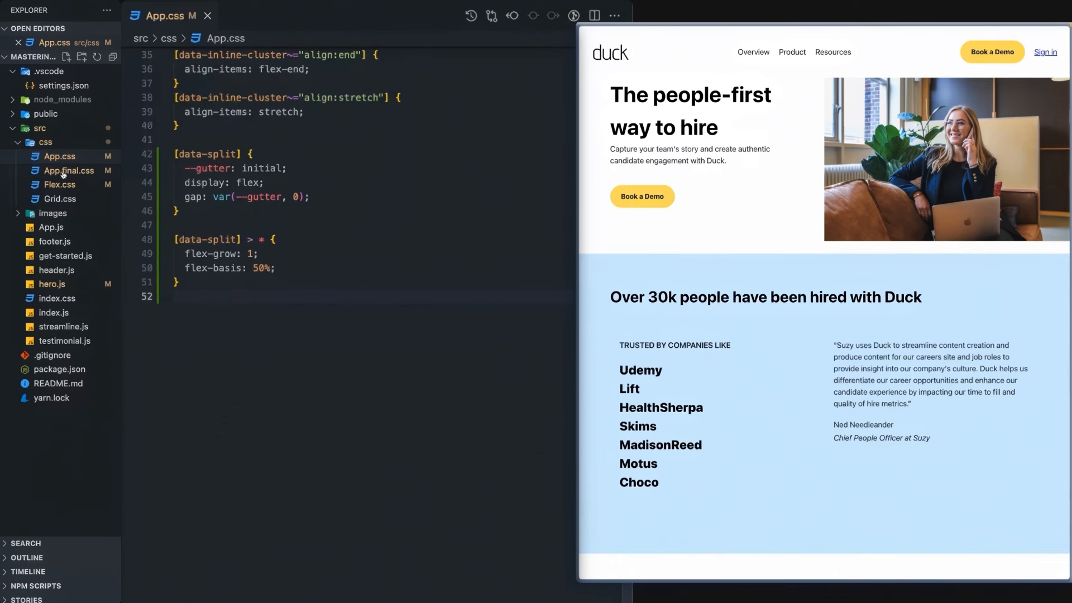
- Add fraction rules for 1/4, 1/3, 1/2 and 2/3 splits with flex-basis 25/75%, 33/67%, 50% and 33/67%
{"action": "key", "text": "Enter"}
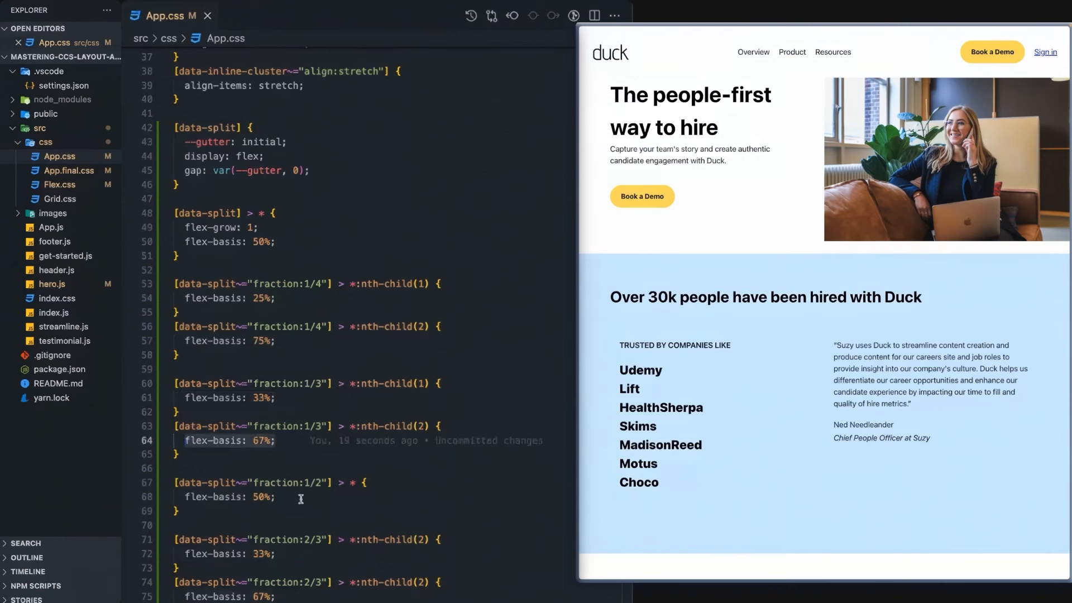
{"action": "scroll", "scroll_direction": "down", "scroll_amount": 3}
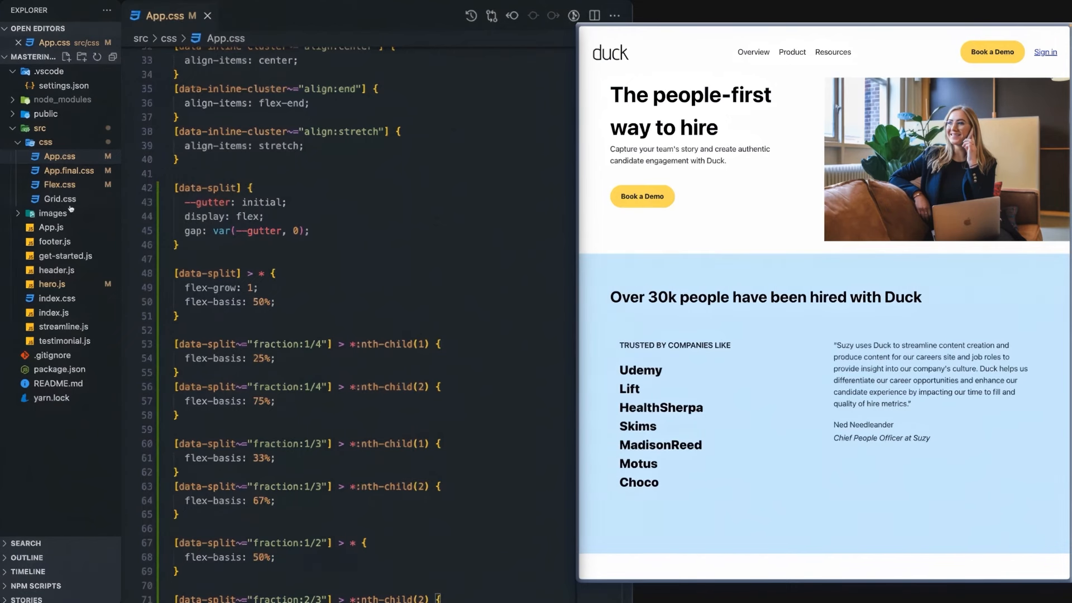
- Set the hero section in hero.js to data-split="fraction:1/2" and return to App.css
{"action": "left_click", "coordinate": [56, 269]}
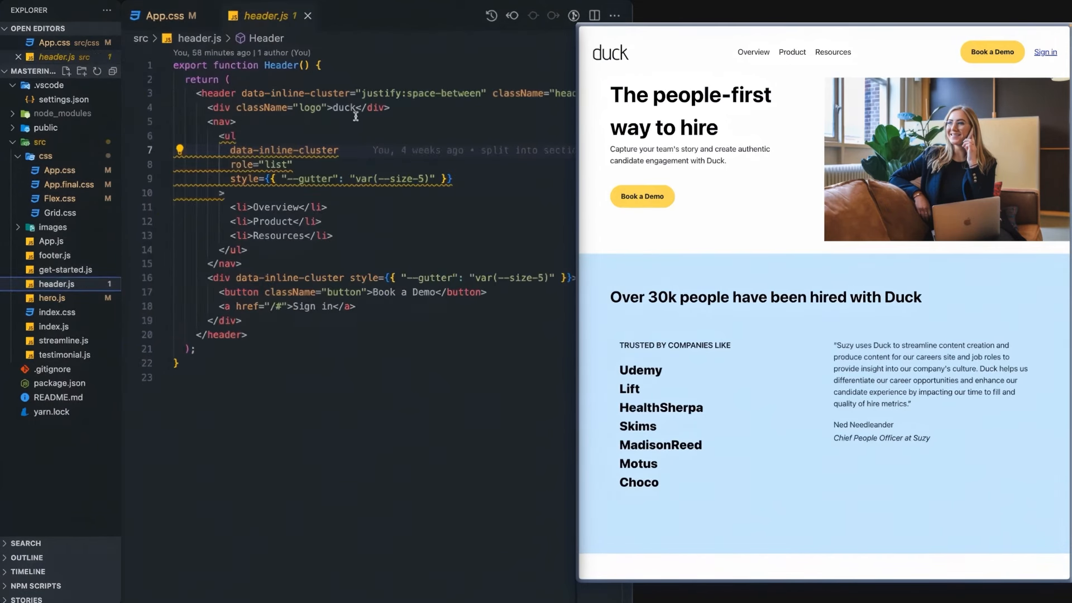
{"action": "left_click", "coordinate": [52, 297]}
{"action": "type", "text": "data-split=\"fraction:1/7\""}
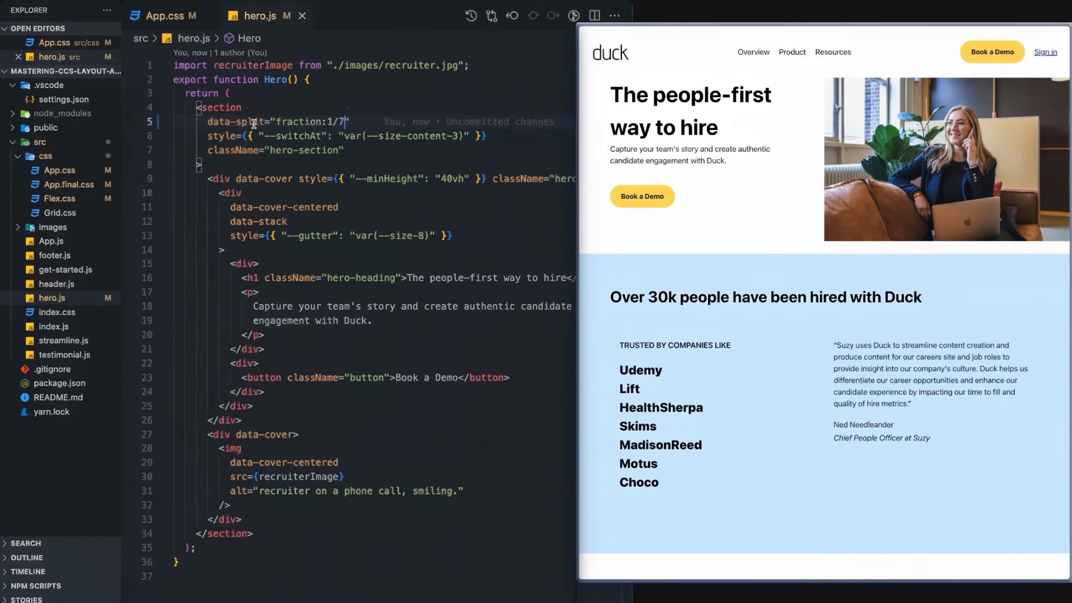
{"action": "mouse_move", "coordinate": [254, 121]}
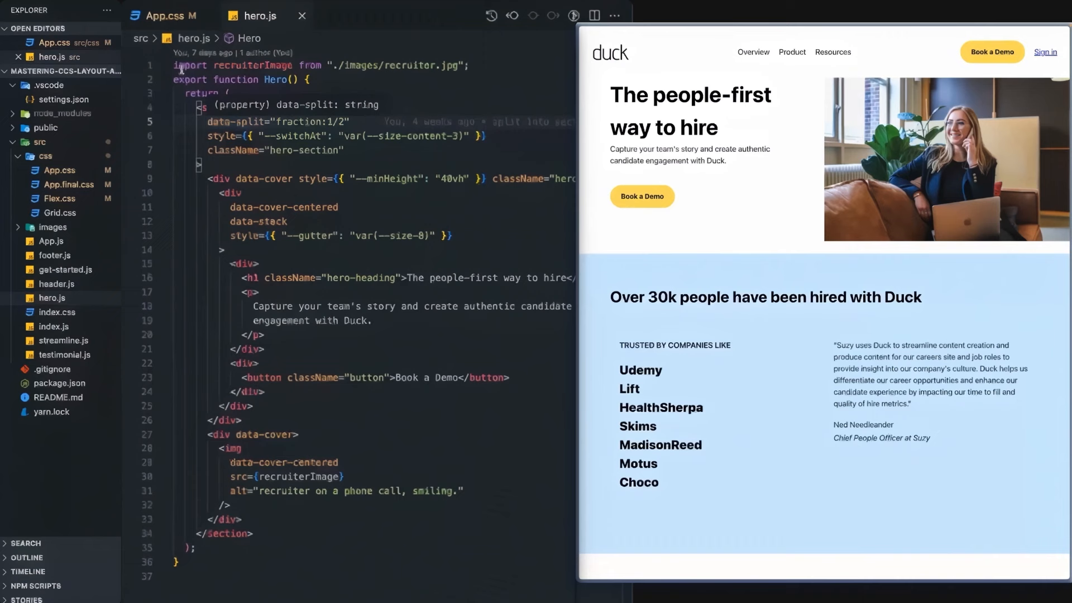
{"action": "left_click", "coordinate": [168, 15]}
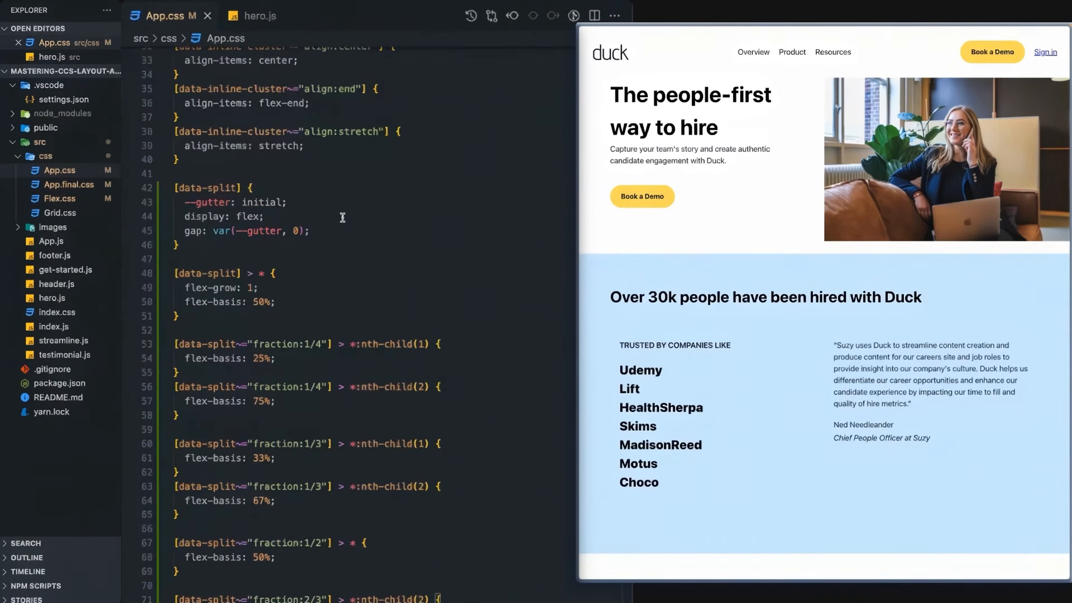